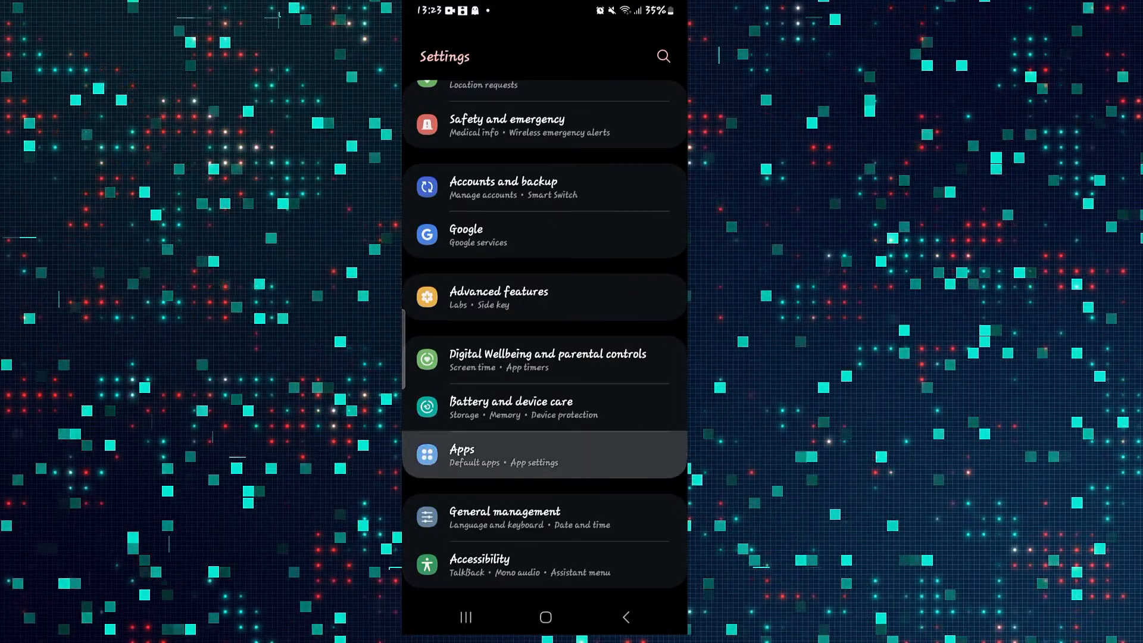
- Open the installed apps list and select Mobile Legends: Bang Bang
{"action": "left_click", "coordinate": [543, 455]}
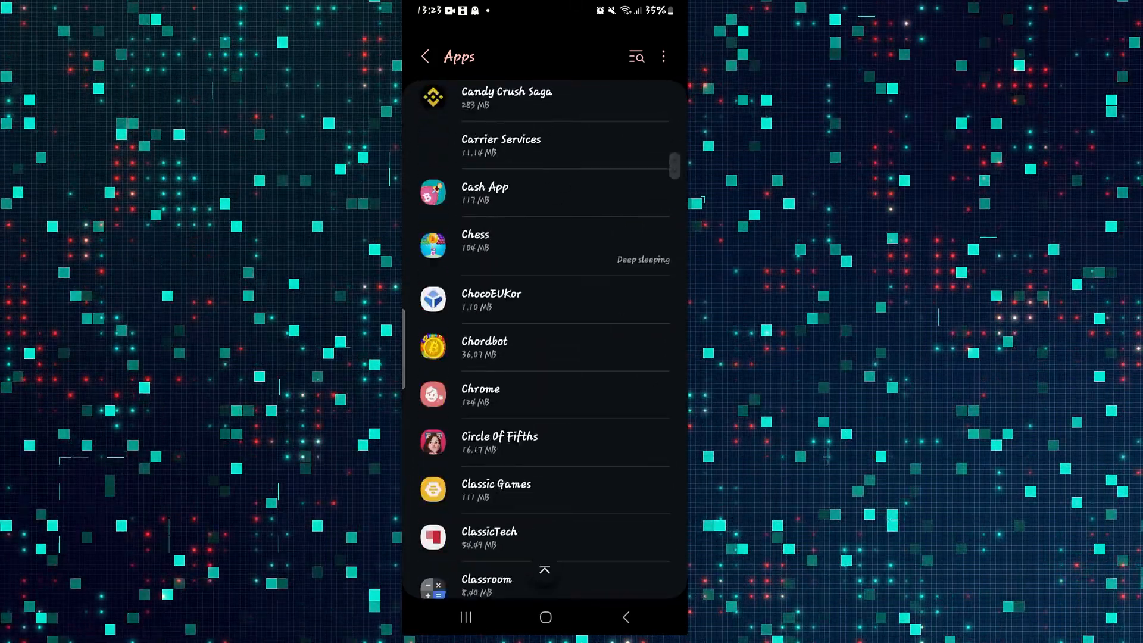
{"action": "scroll", "scroll_direction": "down", "scroll_amount": 3}
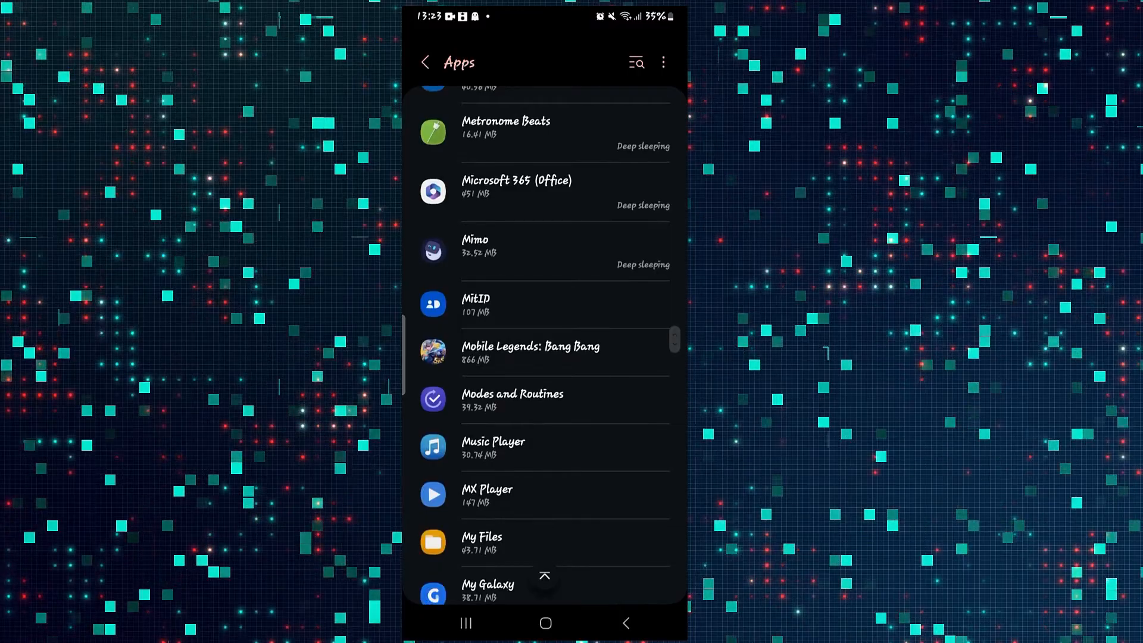
{"action": "left_click", "coordinate": [543, 351]}
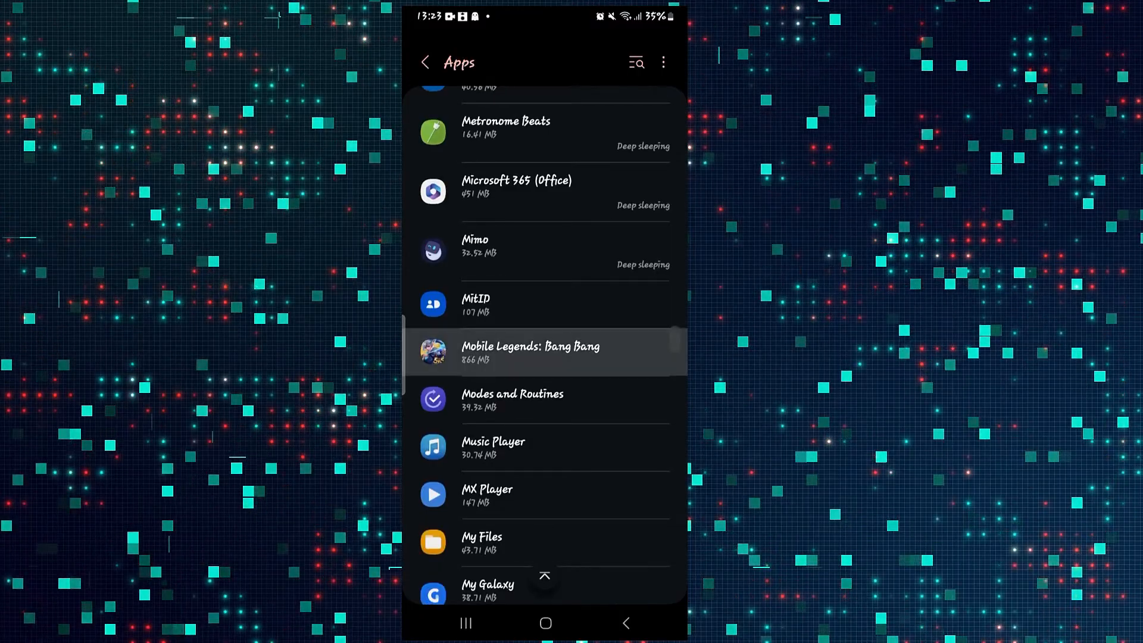
- Open Mobile Legends: Bang Bang's permissions page, where every permission is not allowed
{"action": "left_click", "coordinate": [530, 351]}
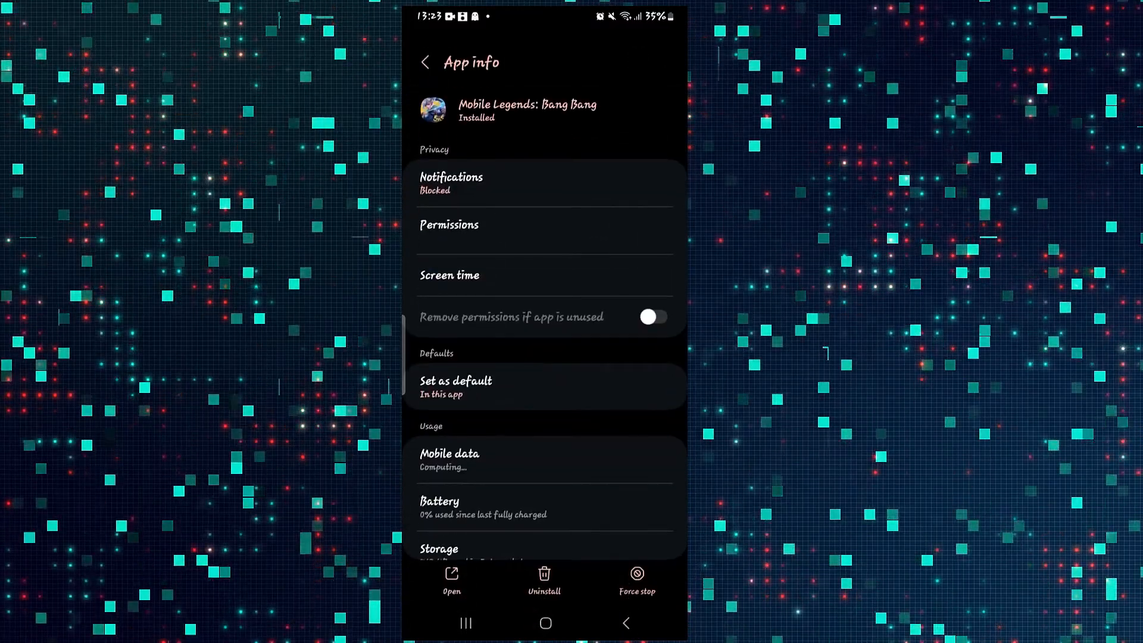
{"action": "left_click", "coordinate": [652, 317]}
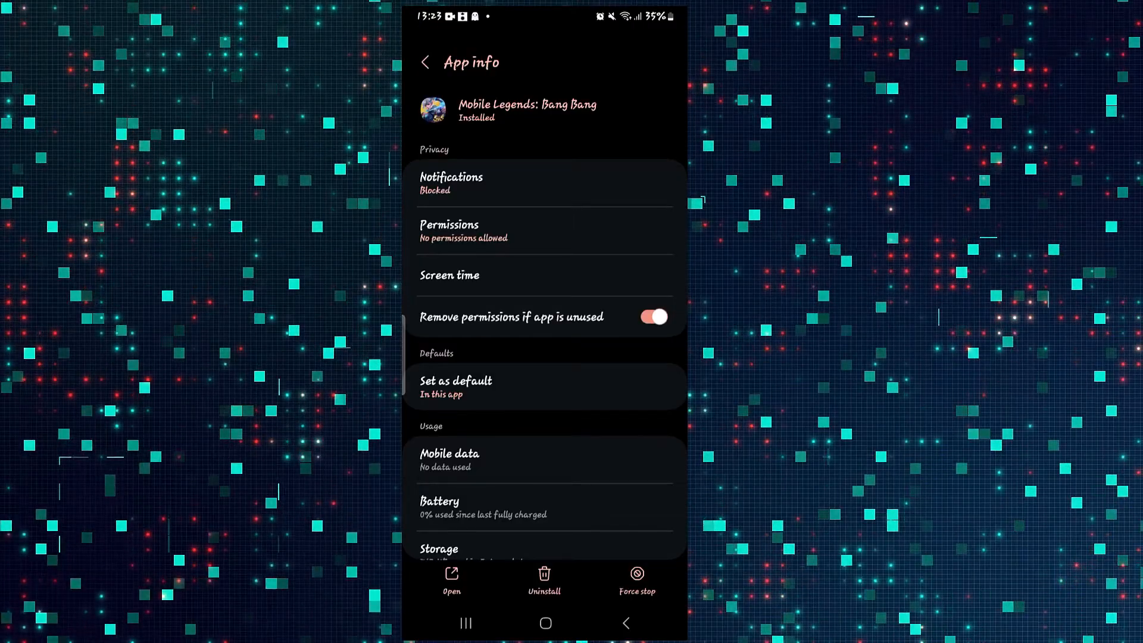
{"action": "left_click", "coordinate": [448, 231]}
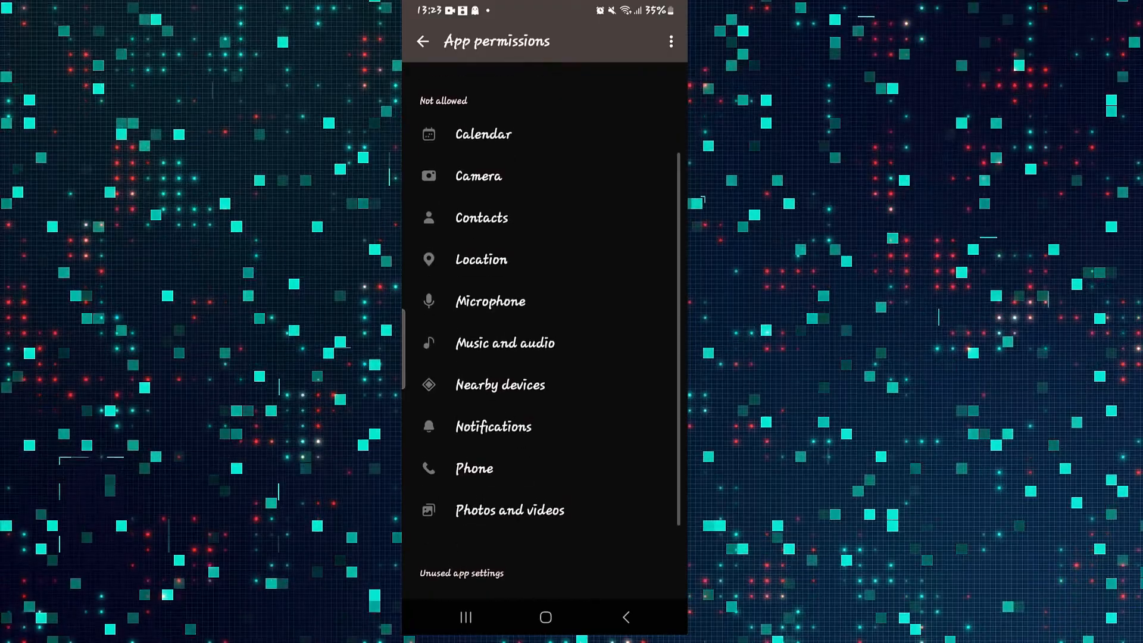
- Allow the game's microphone only while using the app, then return to permissions
{"action": "left_click", "coordinate": [490, 301]}
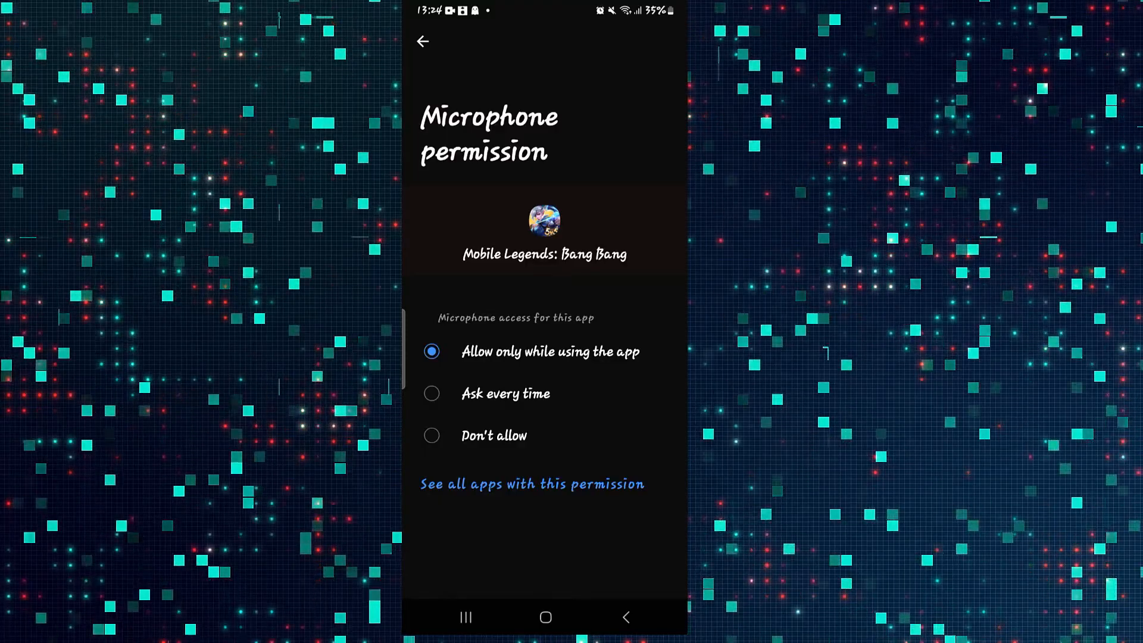
{"action": "left_click", "coordinate": [422, 42]}
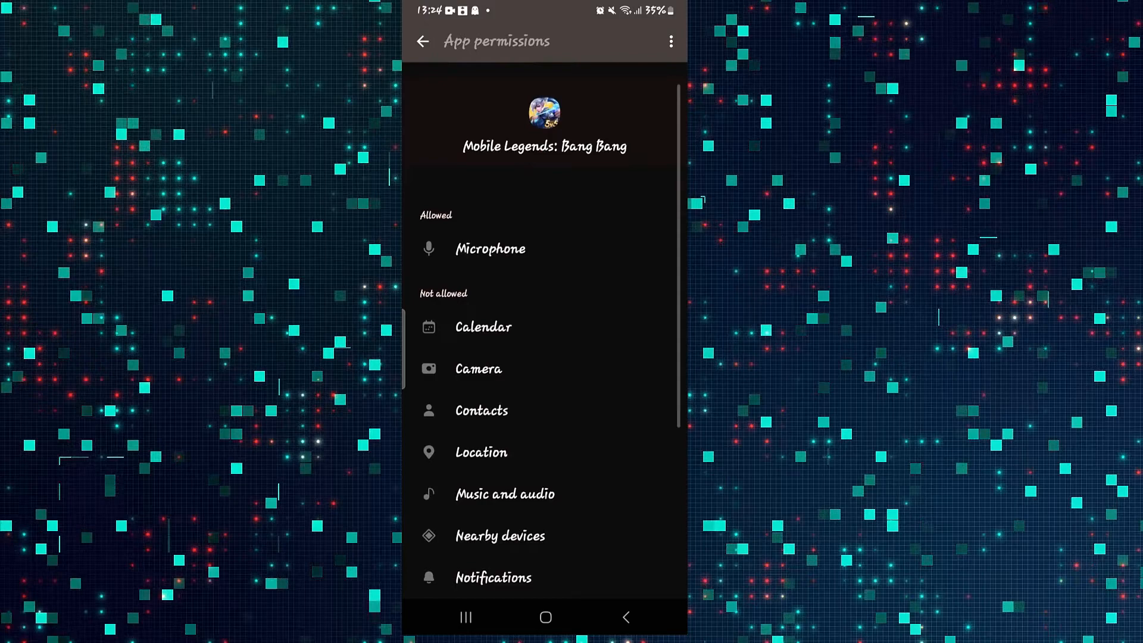
{"action": "scroll", "scroll_direction": "down", "scroll_amount": 3}
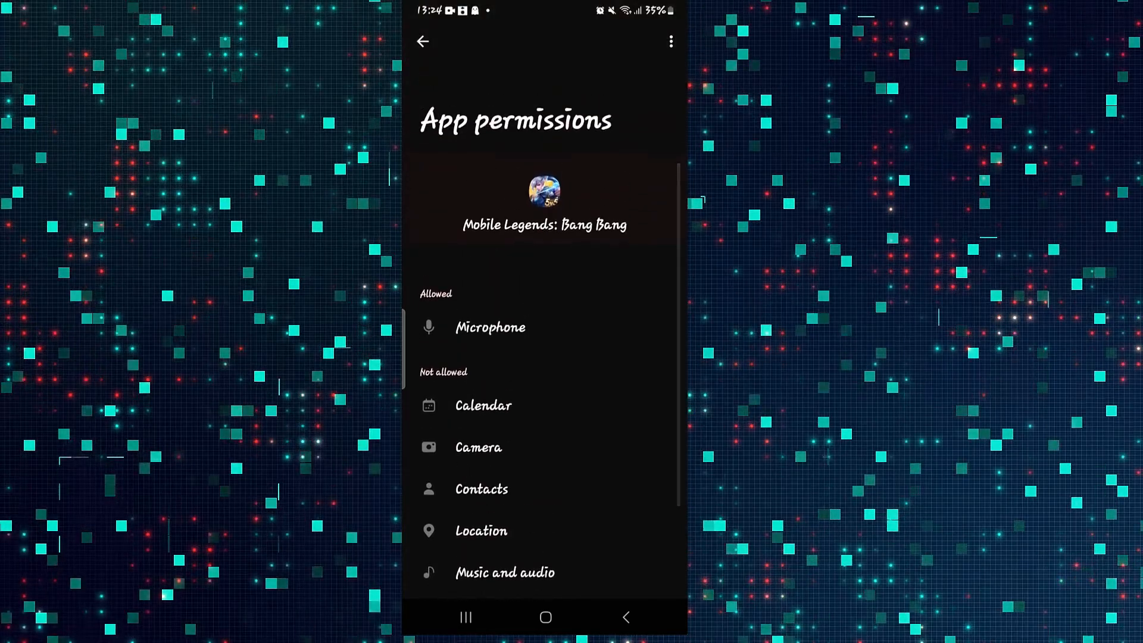